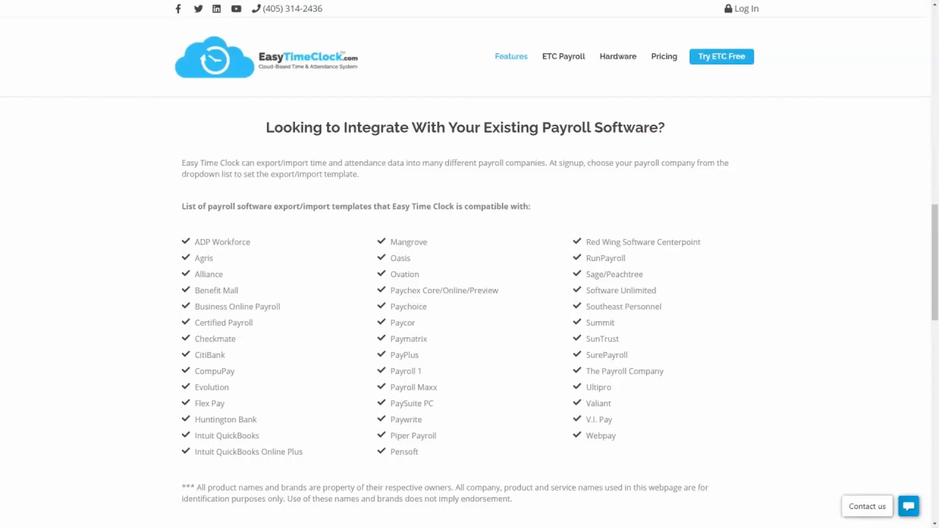
Step: Choose ETC Payroll as the payroll company in Setup > Export to Payroll, filling Hours.csv and earning codes
{"action": "left_click", "coordinate": [563, 57]}
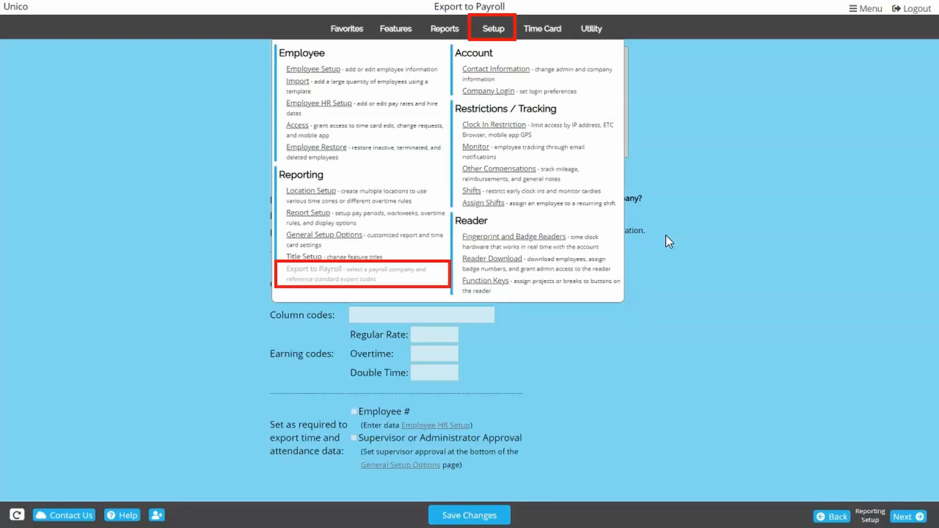
{"action": "left_click", "coordinate": [319, 268]}
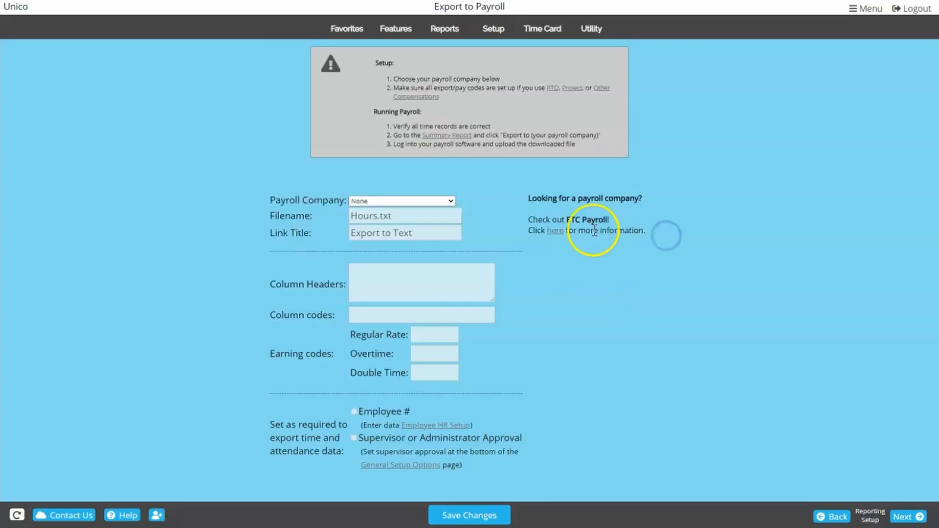
{"action": "left_click", "coordinate": [401, 200]}
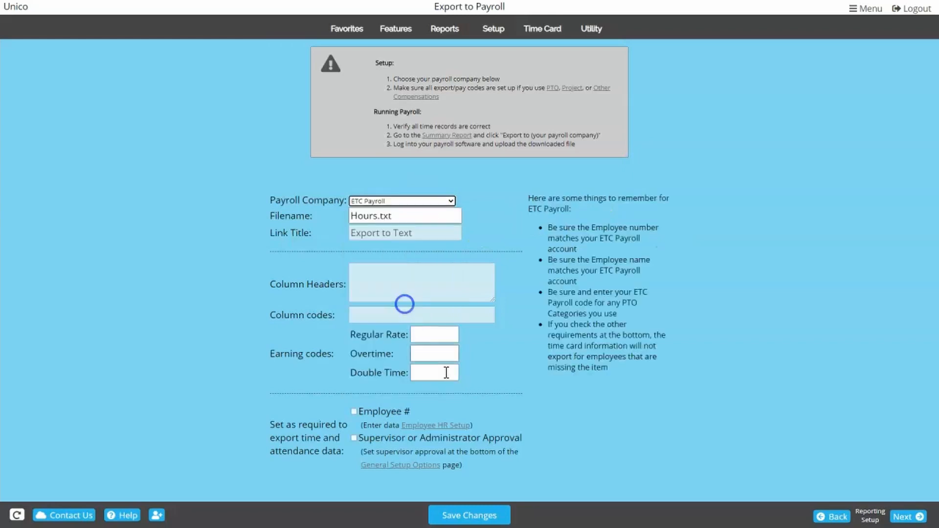
{"action": "left_click", "coordinate": [469, 515]}
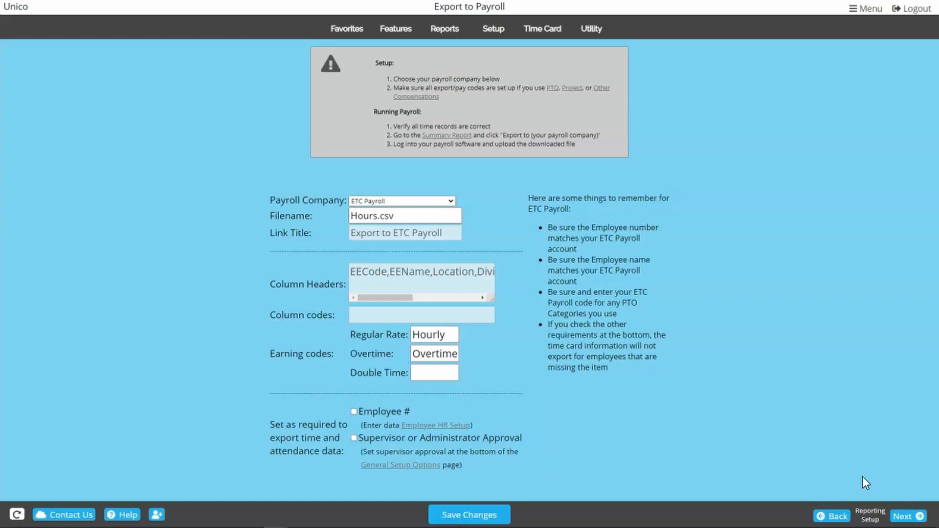
Step: Require Supervisor or Administrator Approval for exports and save the ETC Payroll settings
{"action": "left_click", "coordinate": [354, 438]}
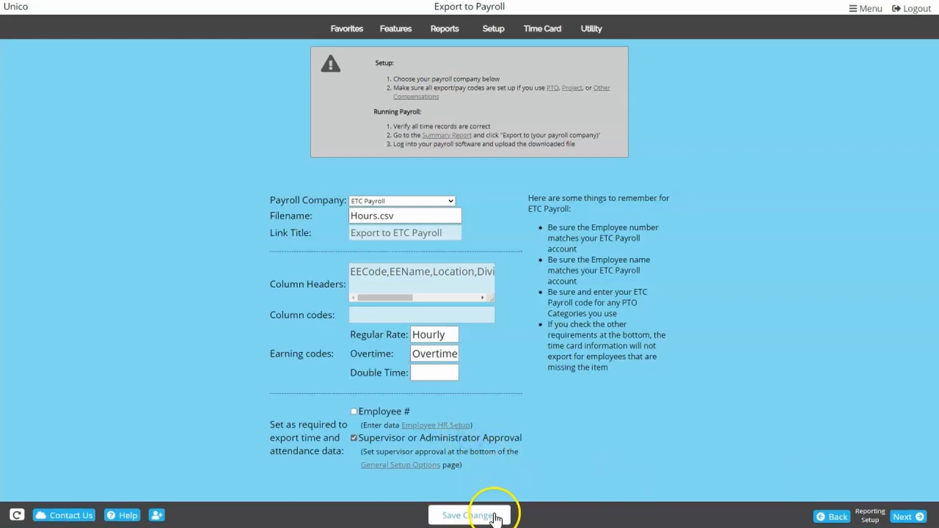
{"action": "left_click", "coordinate": [469, 515]}
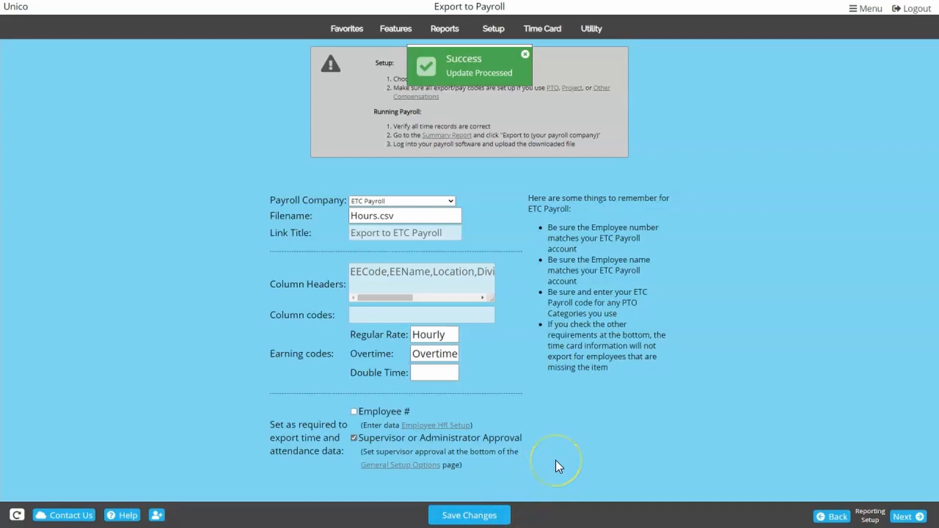
{"action": "mouse_move", "coordinate": [557, 412]}
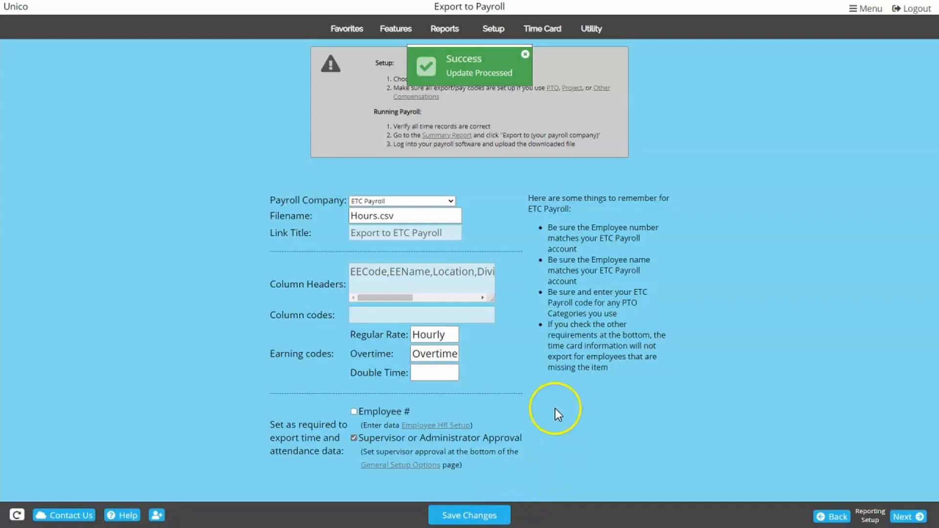
{"action": "mouse_move", "coordinate": [444, 28]}
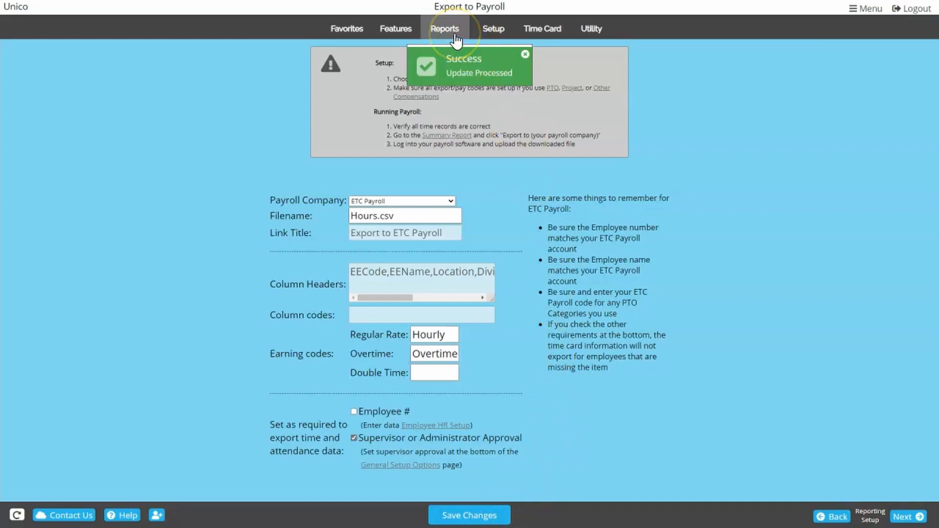
{"action": "left_click", "coordinate": [444, 28]}
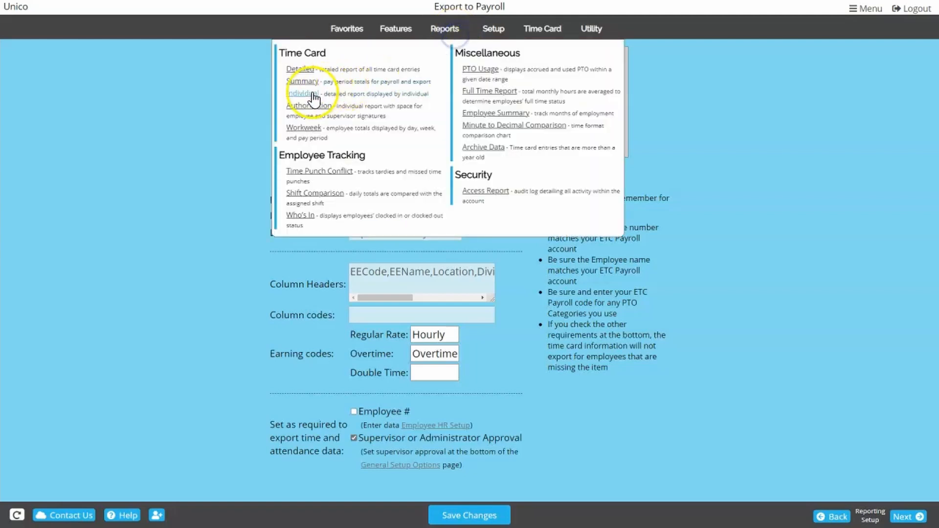
{"action": "left_click", "coordinate": [303, 80]}
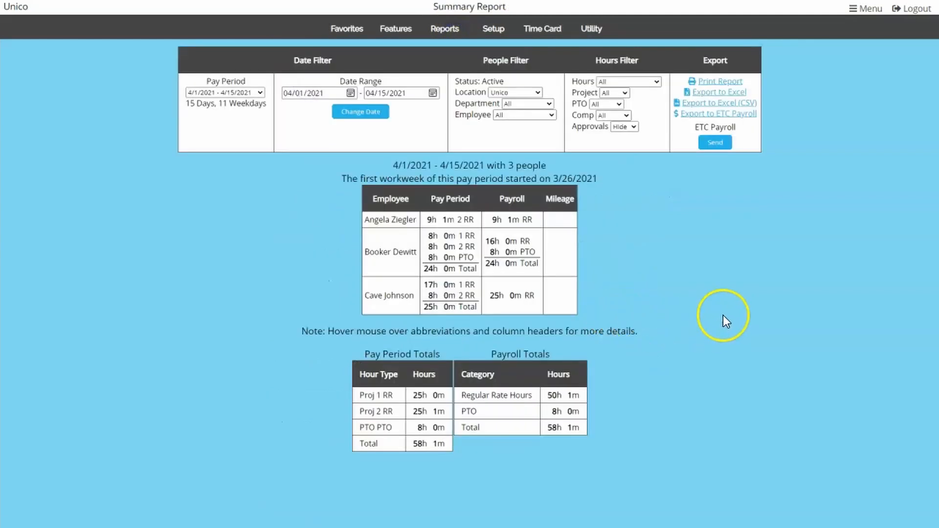
{"action": "mouse_move", "coordinate": [771, 230]}
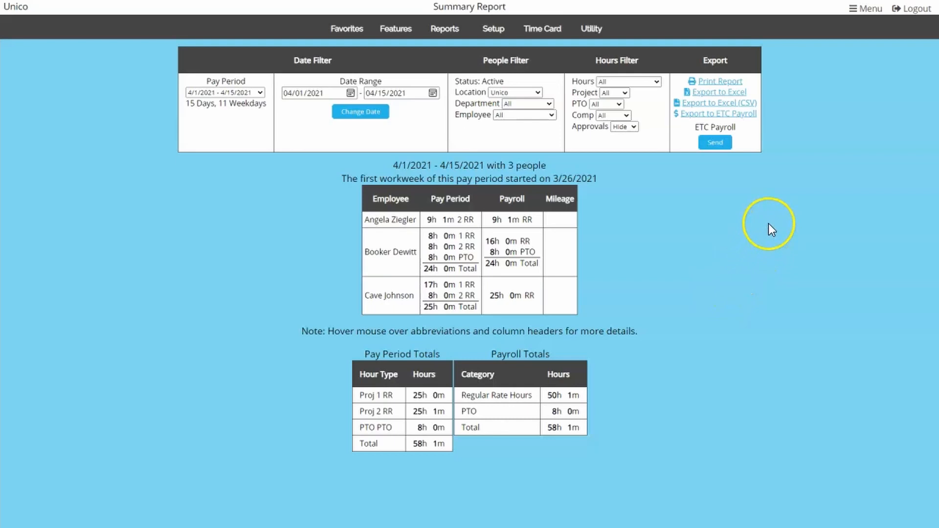
{"action": "mouse_move", "coordinate": [745, 114]}
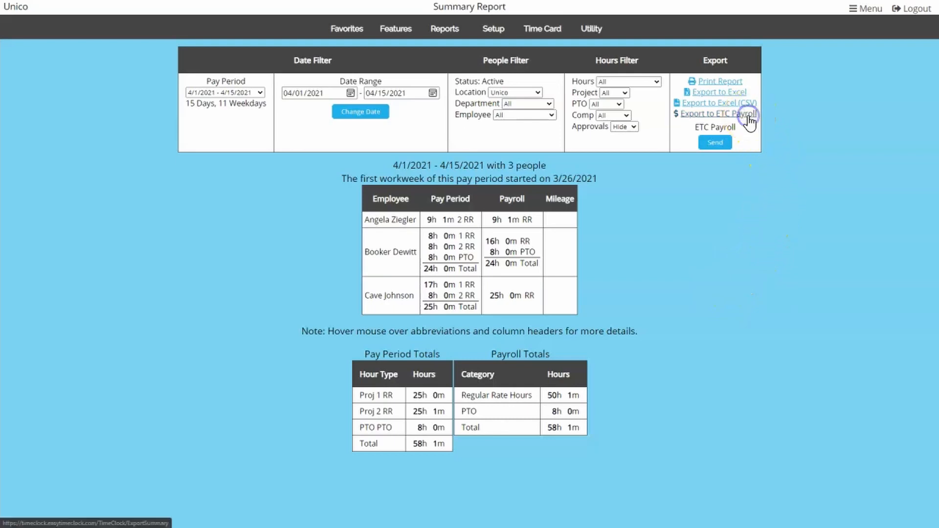
{"action": "left_click", "coordinate": [717, 102]}
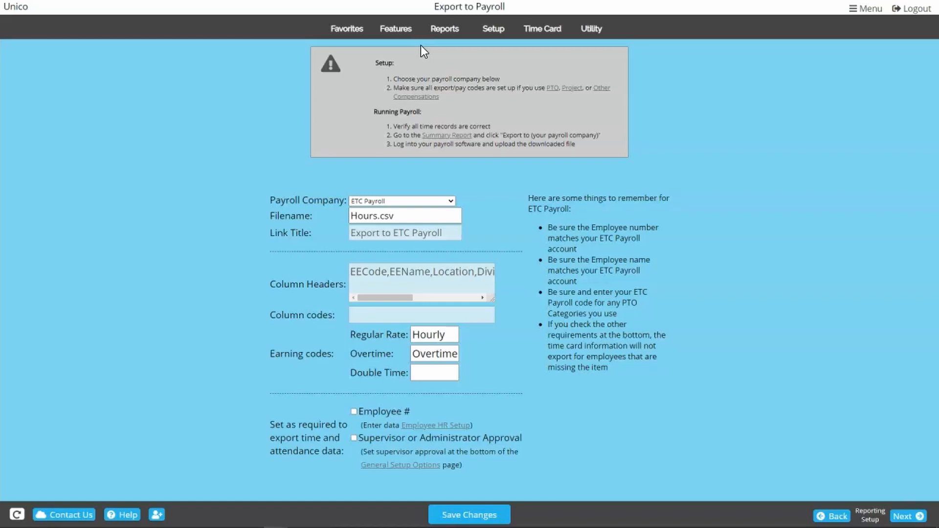
Step: Go to Projects under the Features menu for tracking project hours
{"action": "left_click", "coordinate": [396, 28]}
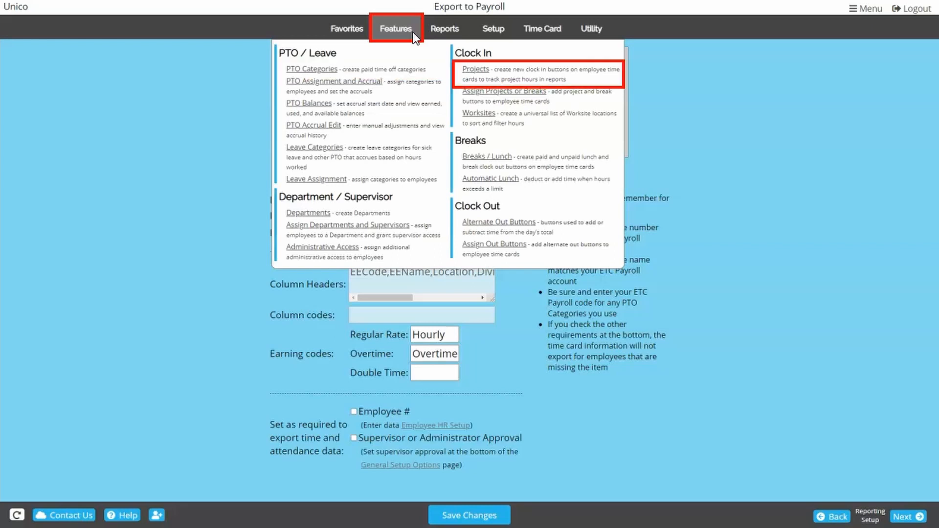
{"action": "left_click", "coordinate": [493, 29]}
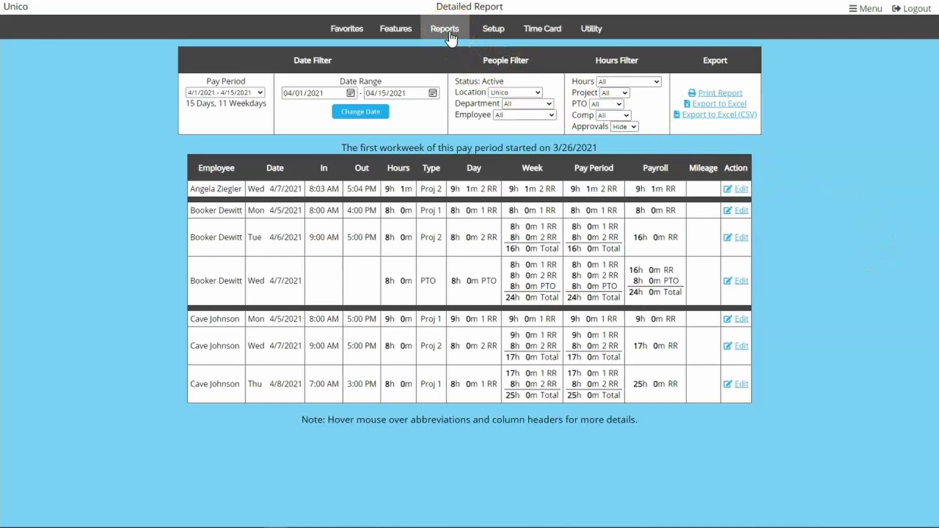
Step: Bring up the Summary report for the 4/1/2021 – 4/15/2021 pay period from Reports
{"action": "left_click", "coordinate": [444, 29]}
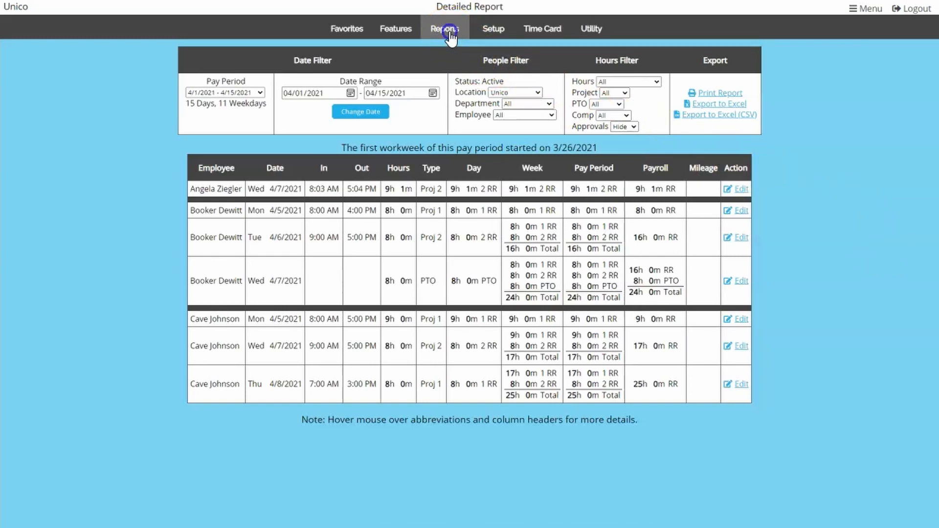
{"action": "left_click", "coordinate": [444, 28]}
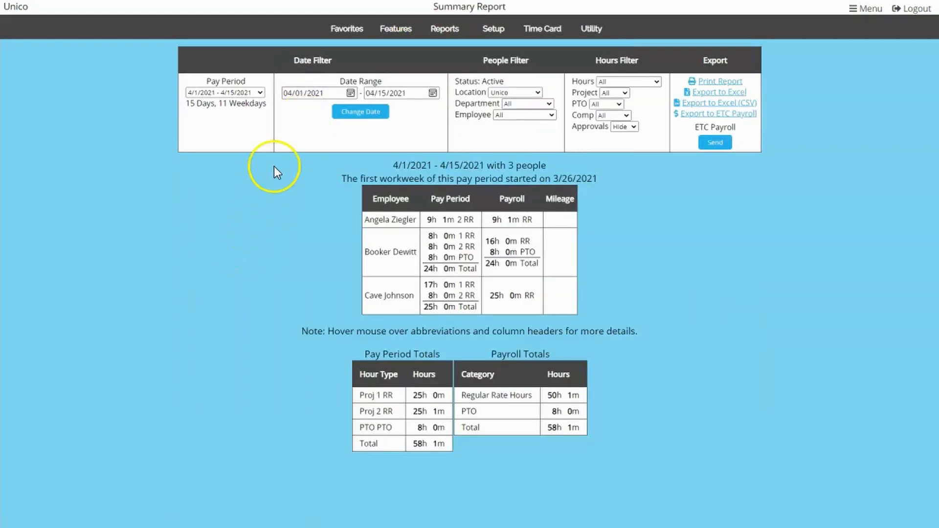
{"action": "mouse_move", "coordinate": [445, 157]}
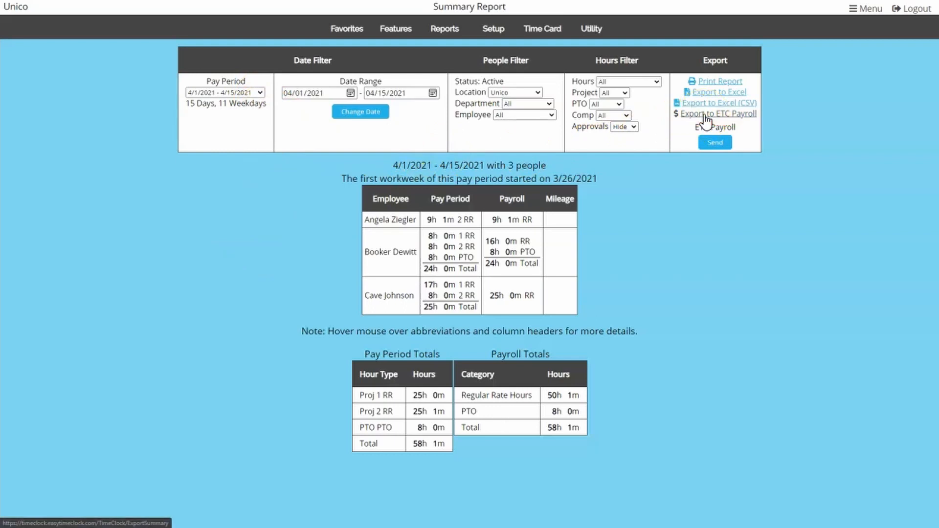
Step: Export the summary to ETC Payroll, downloading the Hours_4_15_2021 CSV file
{"action": "left_click", "coordinate": [716, 102]}
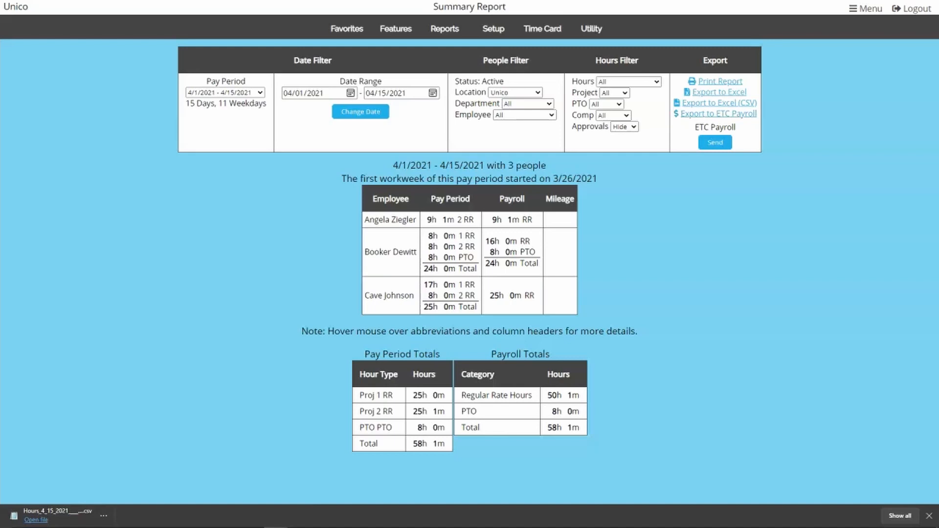
{"action": "left_click", "coordinate": [36, 520]}
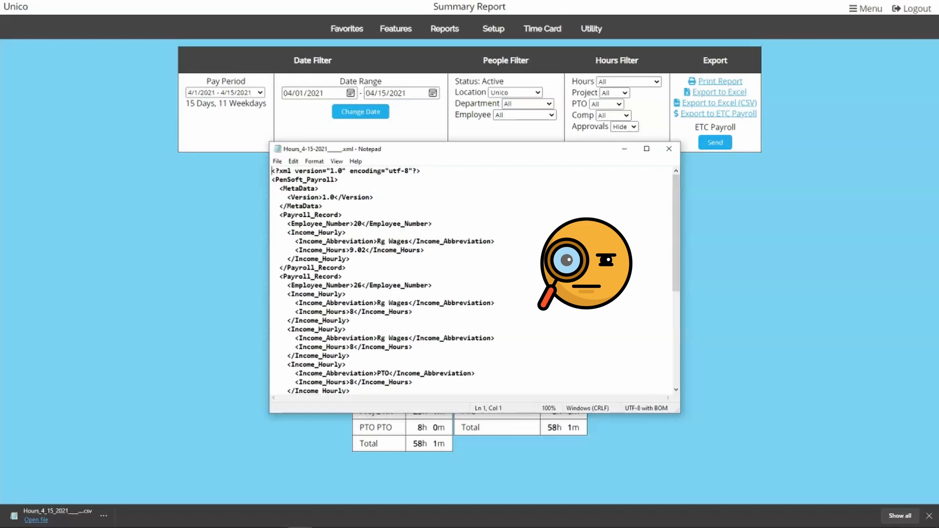
{"action": "left_click", "coordinate": [669, 149]}
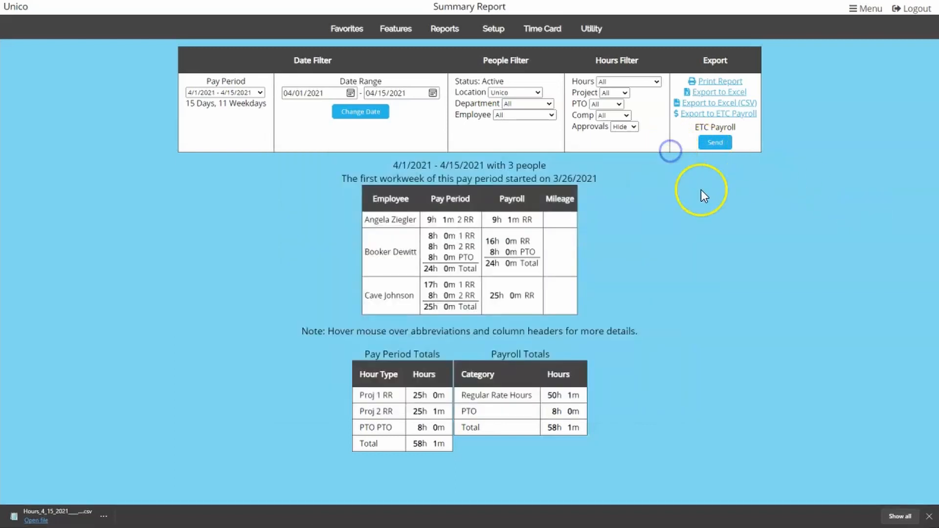